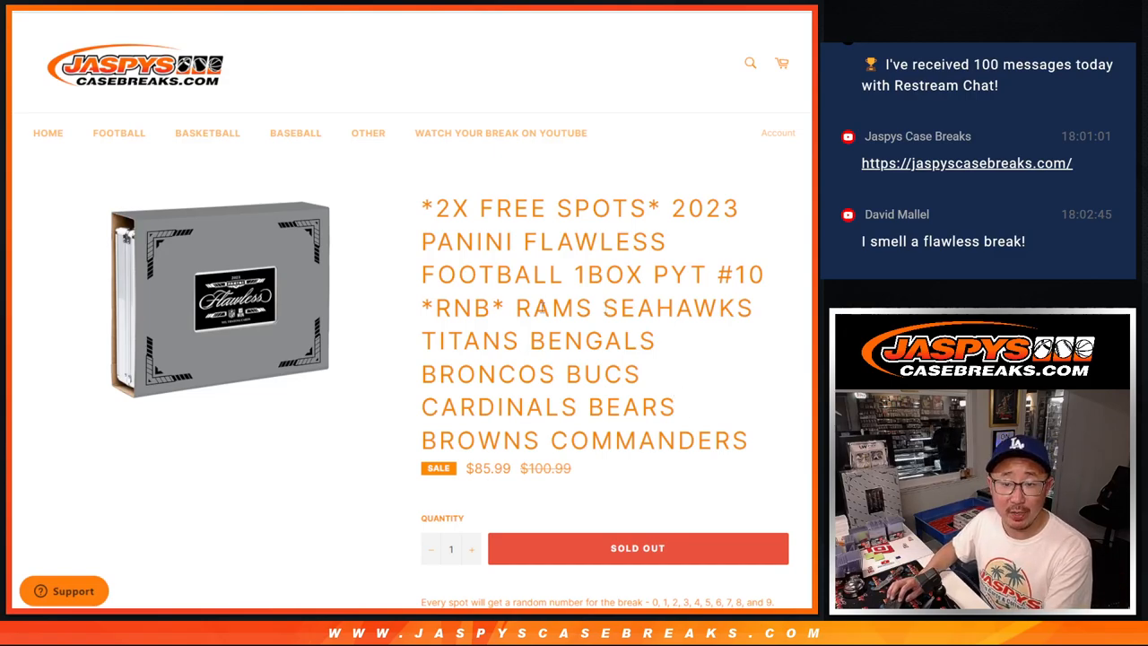
# - Select the team names in the break listing title and switch to the RANDOM.ORG Dice Roller
pyautogui.moveTo(516, 308); pyautogui.dragTo(642, 375)
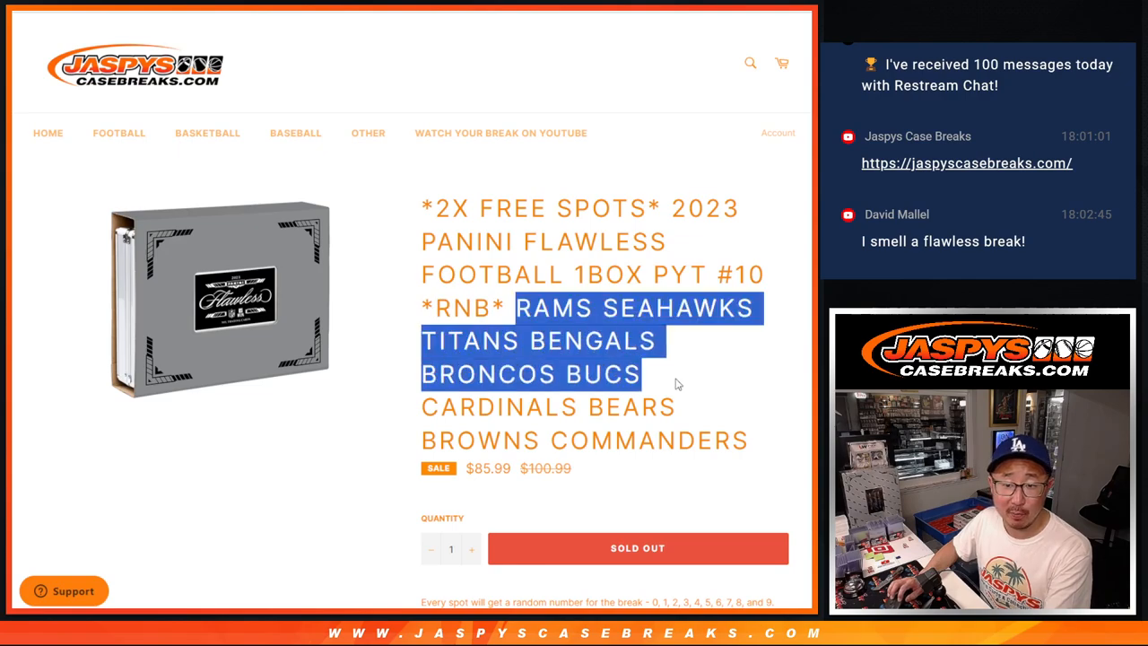
pyautogui.click(678, 384)
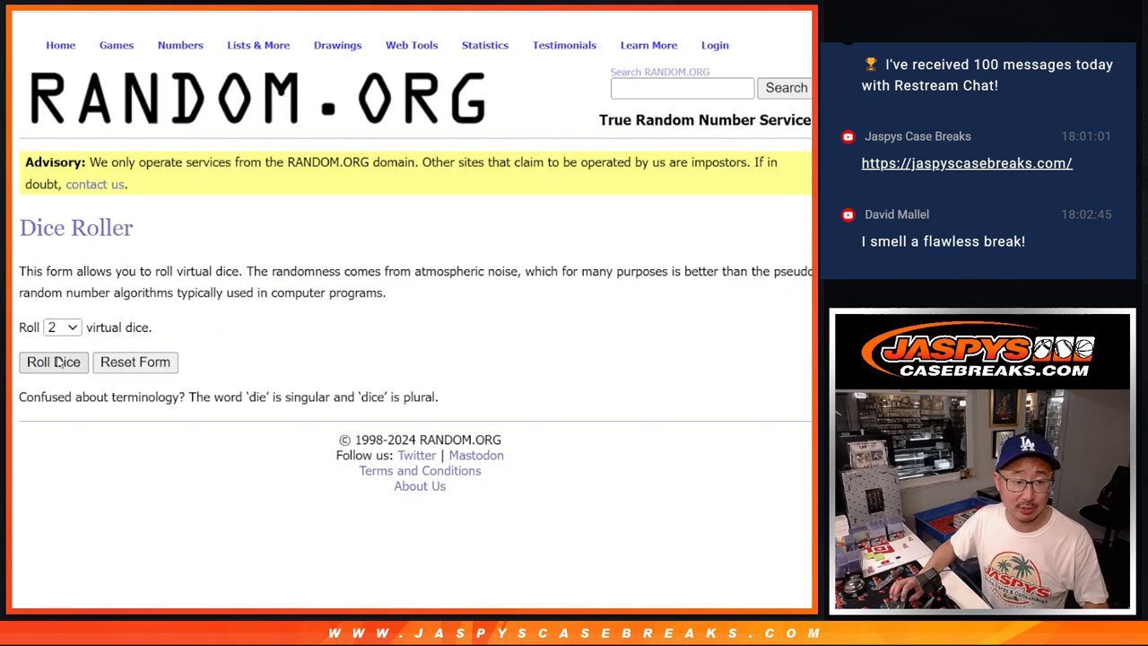
# - Re-randomize the eight entrant names several times with Again! and select the final shuffled list
pyautogui.click(54, 362)
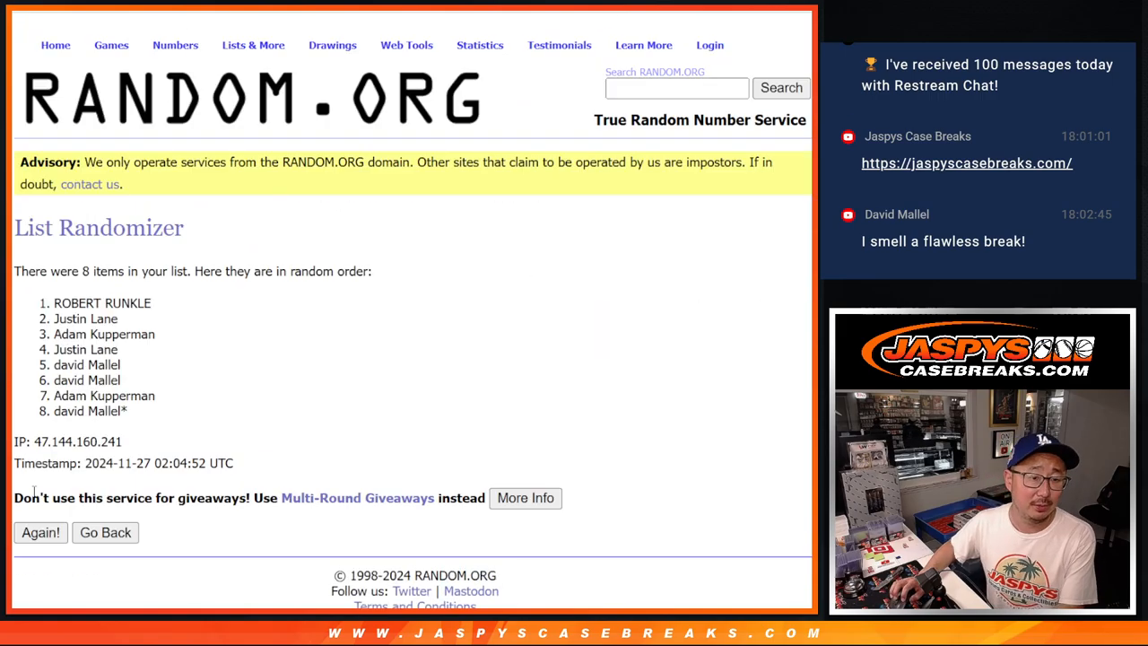
pyautogui.click(39, 531)
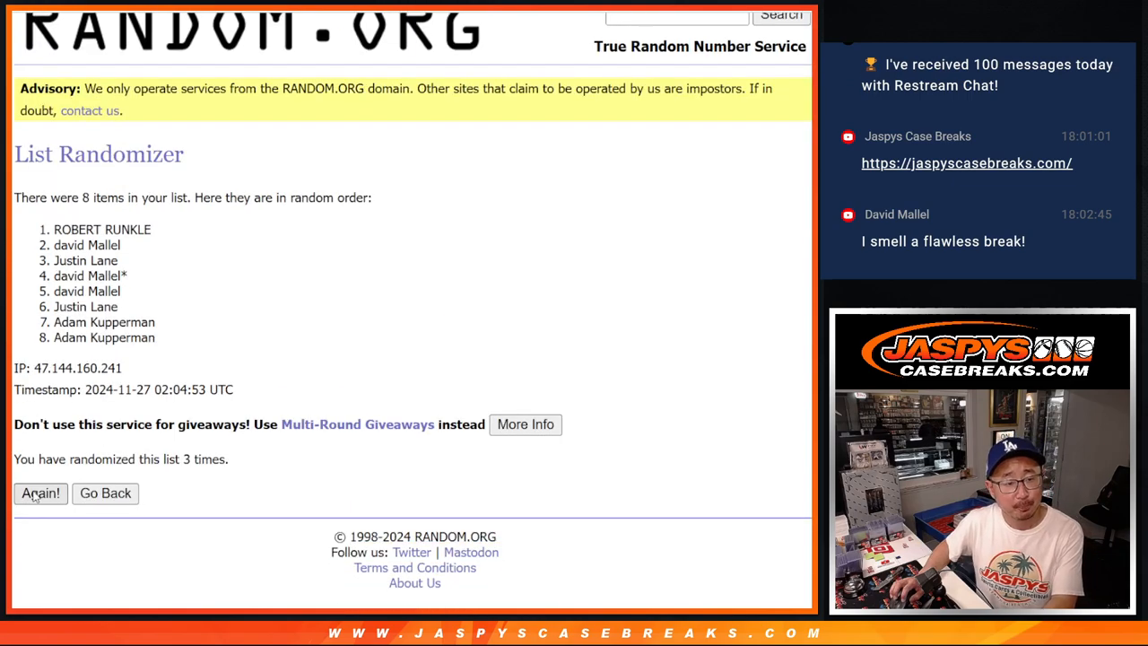
pyautogui.click(39, 491)
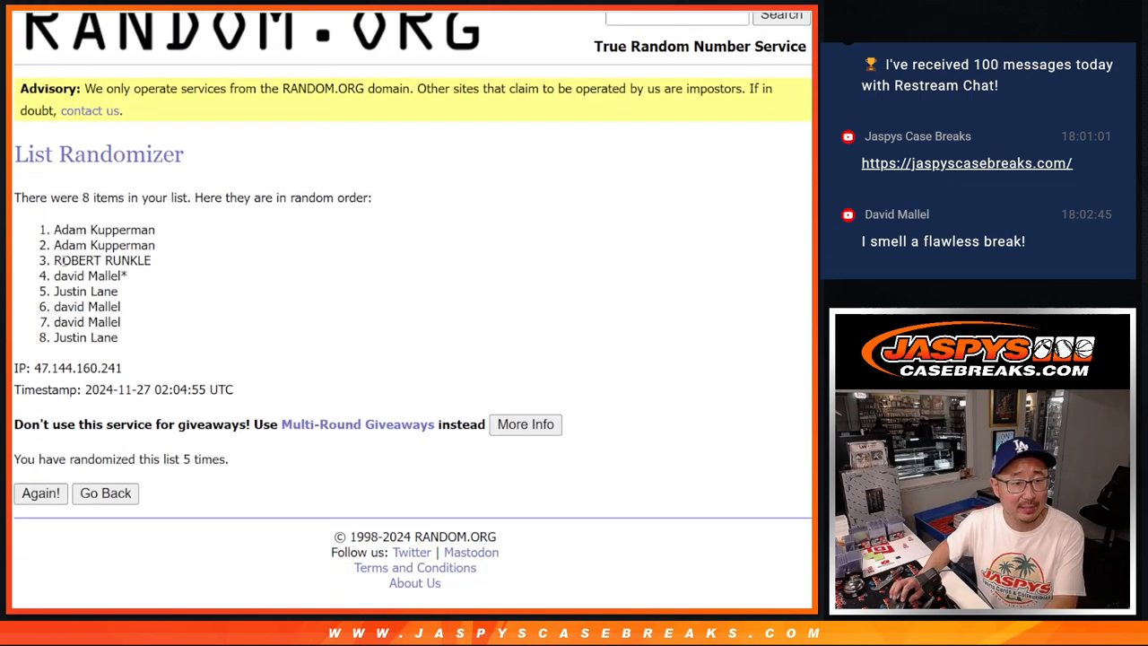
pyautogui.click(39, 494)
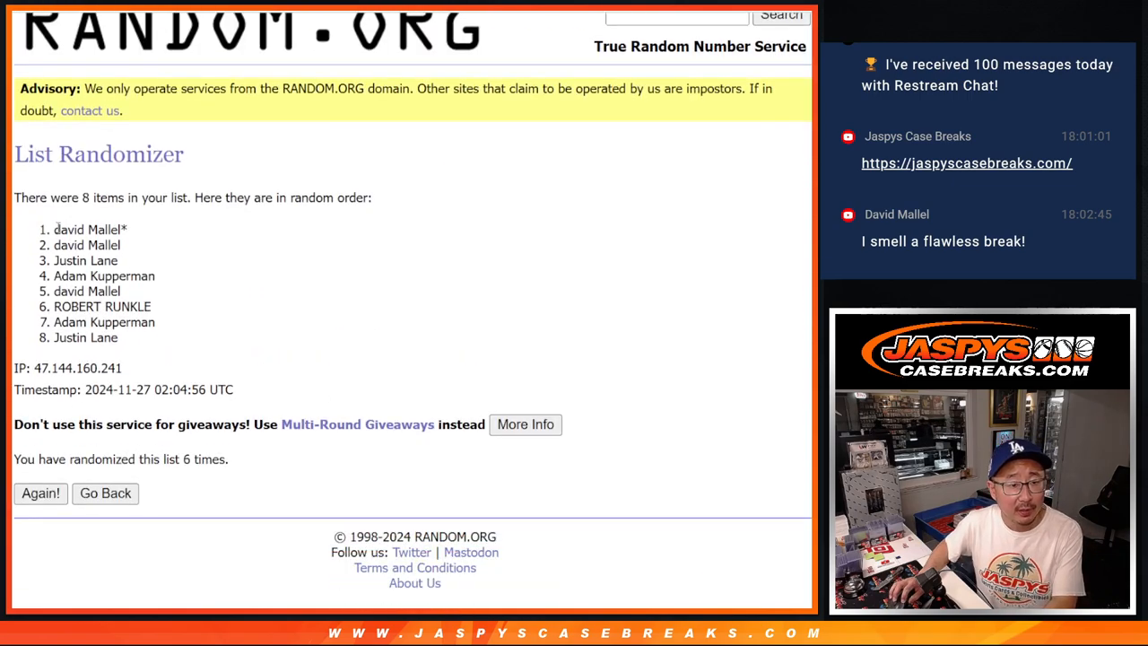
pyautogui.moveTo(55, 229); pyautogui.dragTo(122, 244)
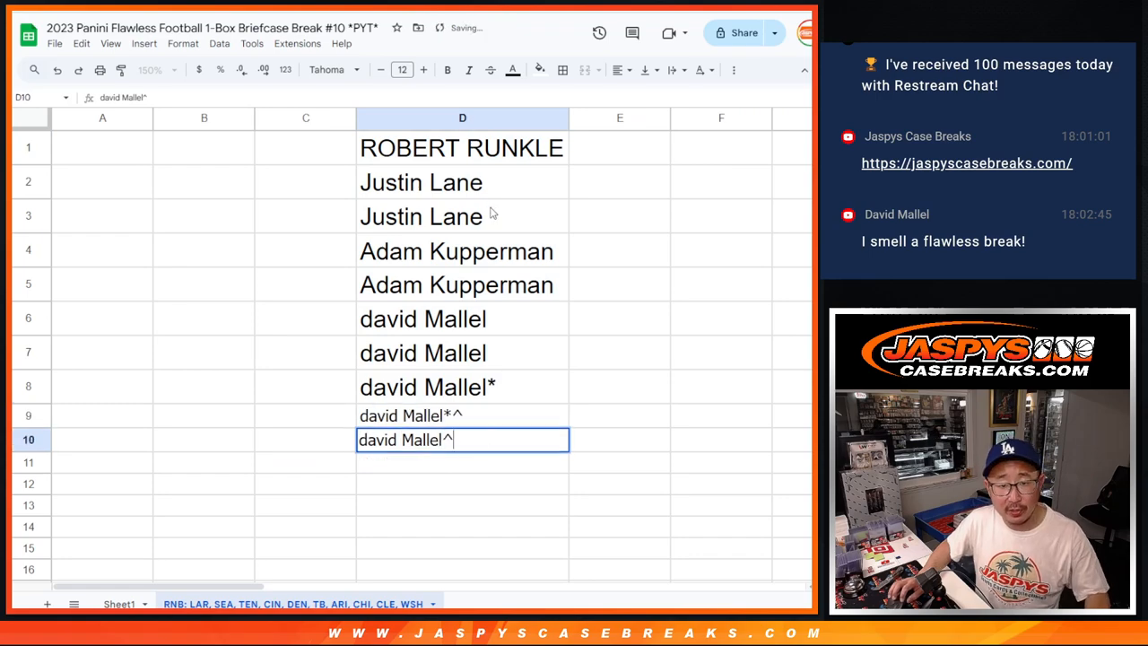
pyautogui.moveTo(463, 147); pyautogui.dragTo(462, 440)
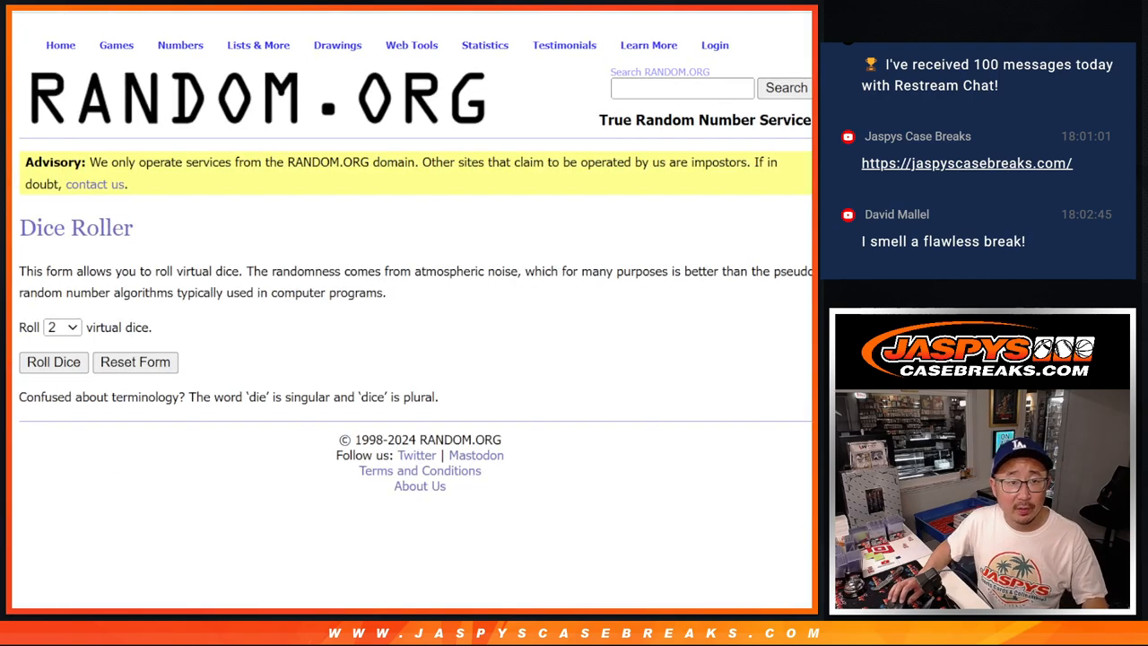
# - Re-randomize the ten buyer names several times with Again!
pyautogui.click(53, 362)
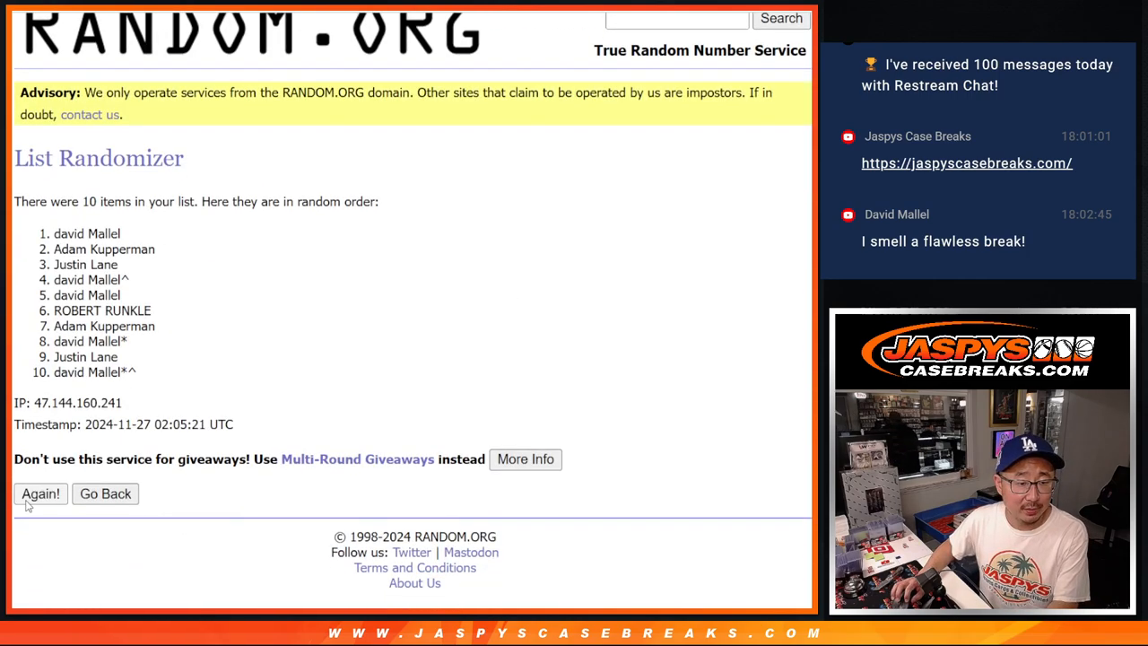
pyautogui.click(40, 493)
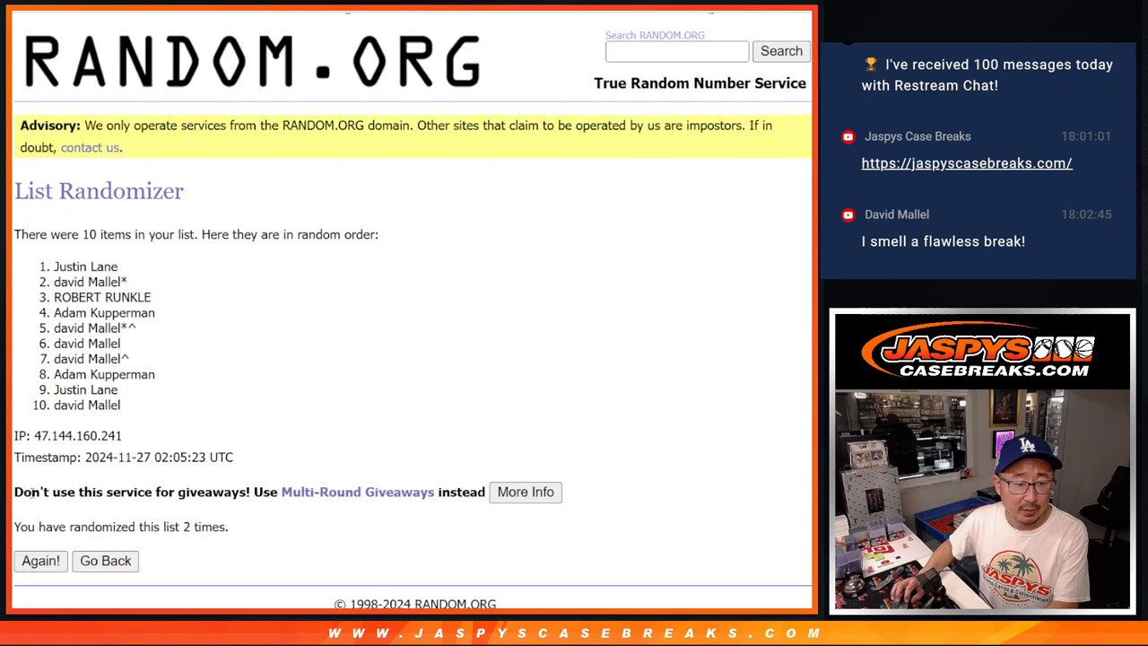
pyautogui.click(39, 559)
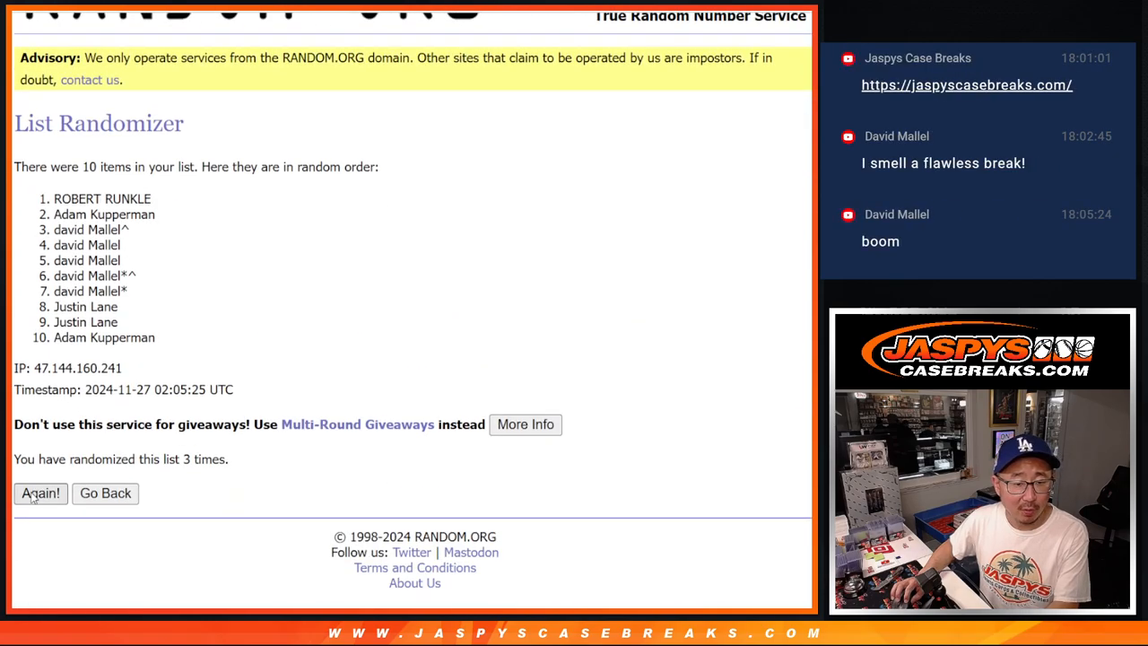
pyautogui.click(39, 491)
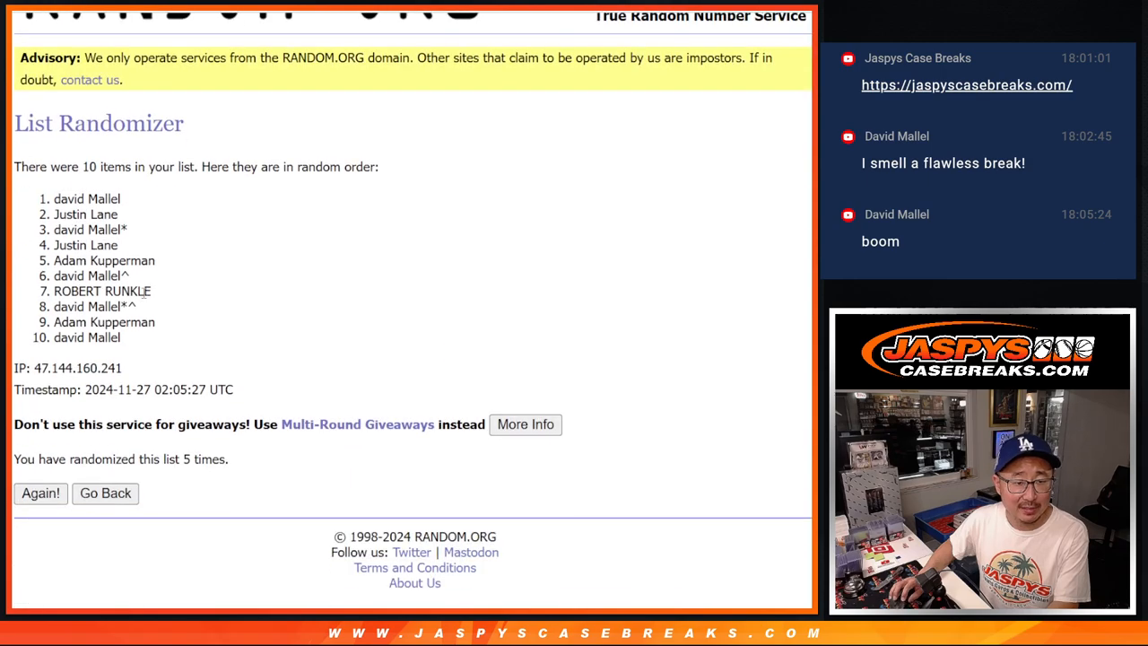
pyautogui.click(40, 492)
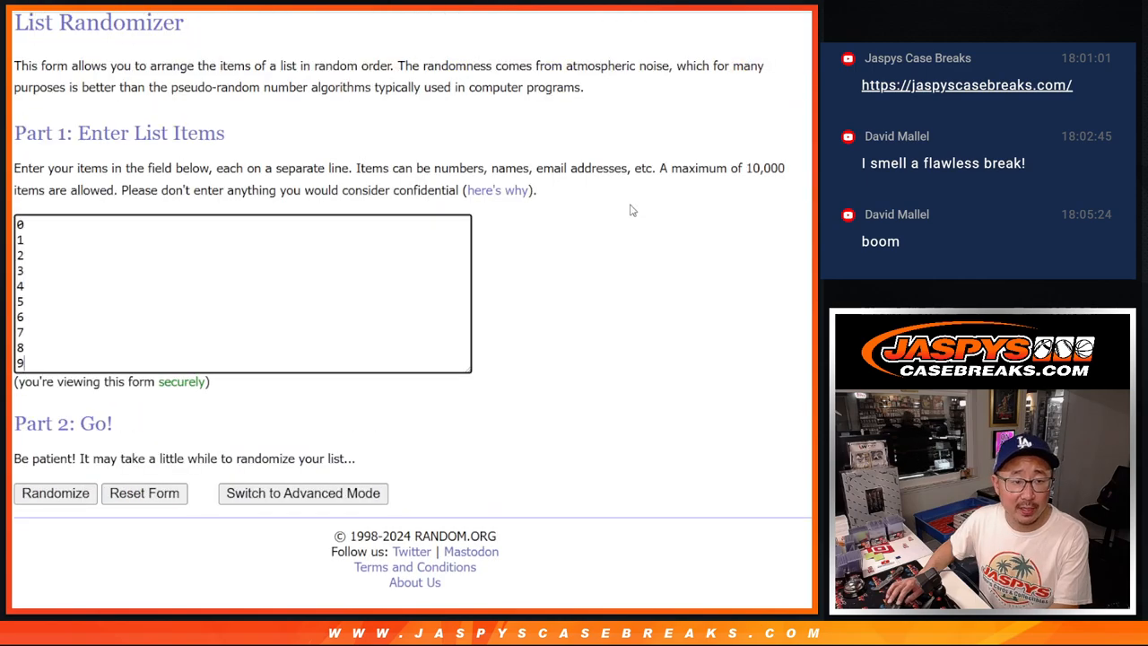
# - Randomize the digits 0–9 in the List Randomizer and reshuffle them several times
pyautogui.click(54, 492)
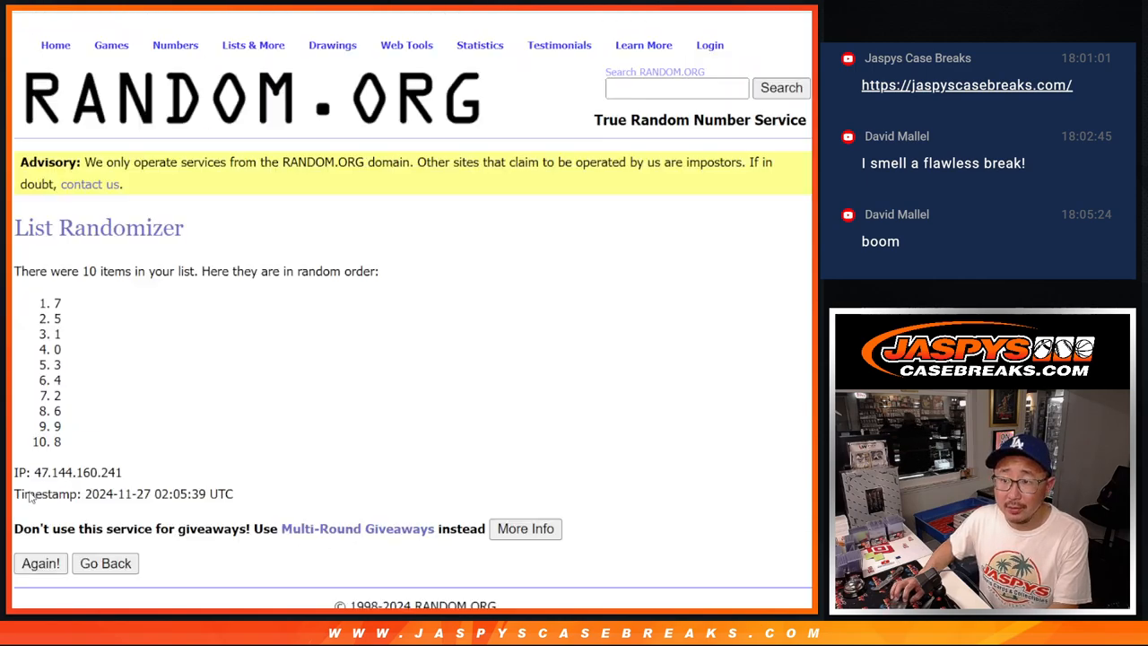
pyautogui.click(39, 563)
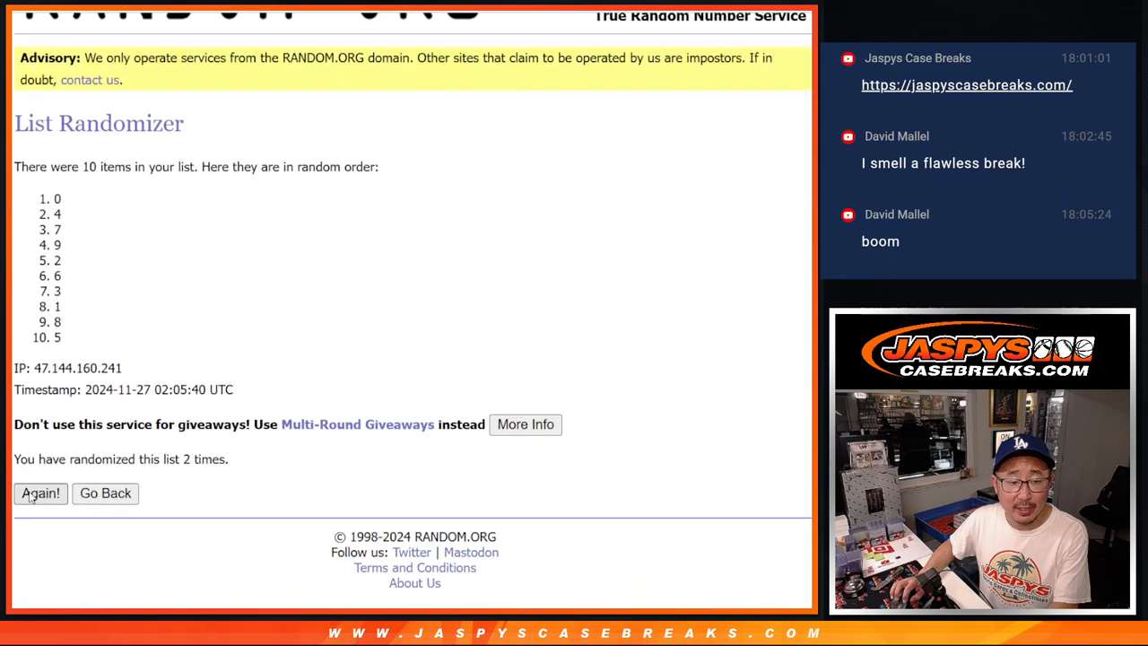
pyautogui.click(39, 491)
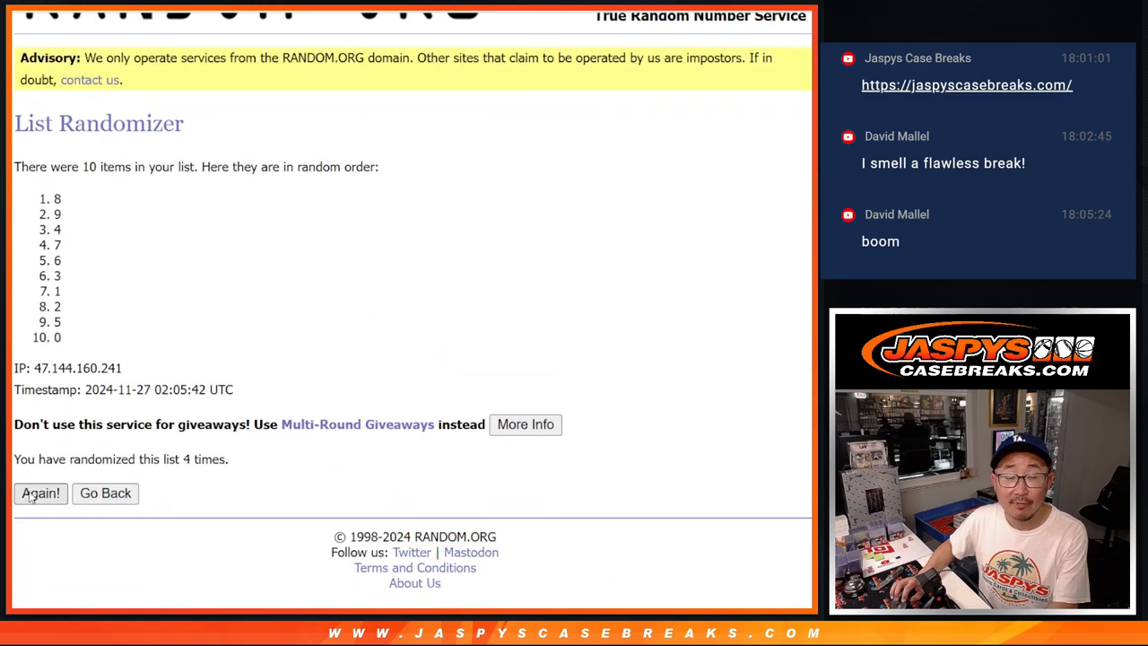
pyautogui.click(39, 491)
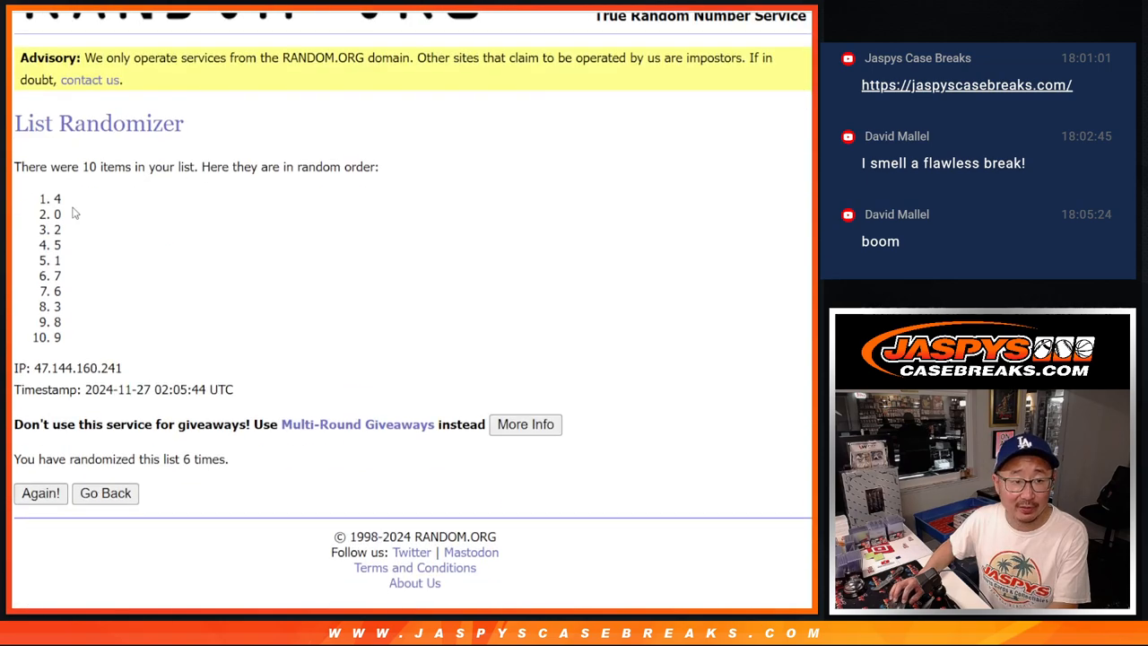
# - Copy the shuffled digits into column B beside the names, sort rows by digit ascending, and select A1:B10 for borders
pyautogui.moveTo(58, 197); pyautogui.dragTo(57, 337)
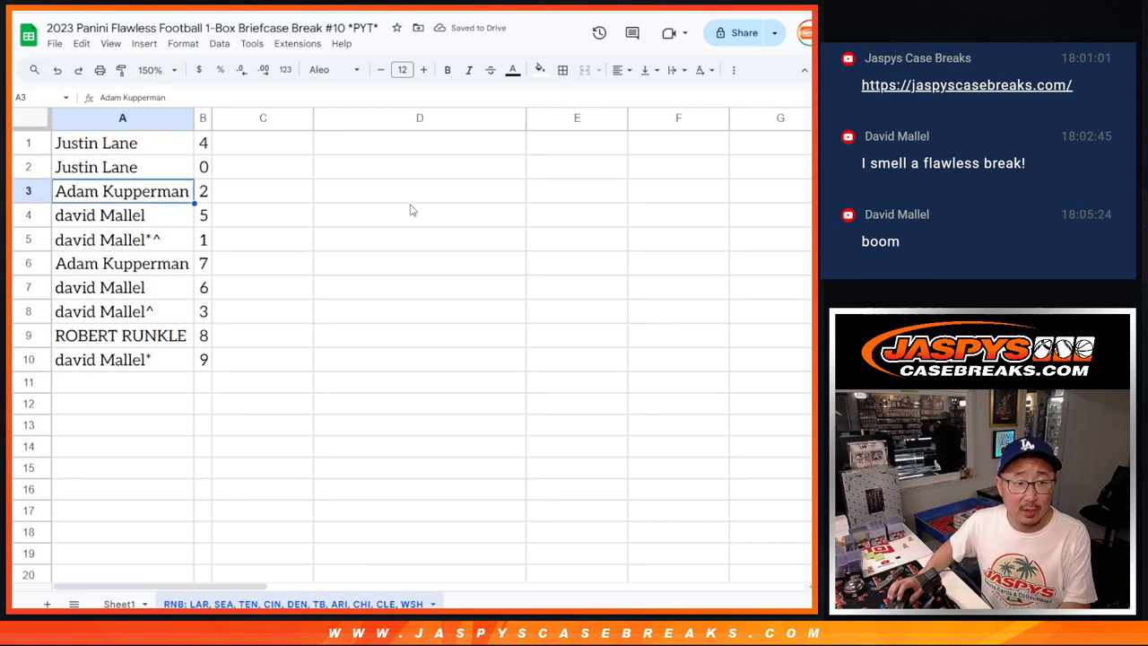
pyautogui.click(101, 215)
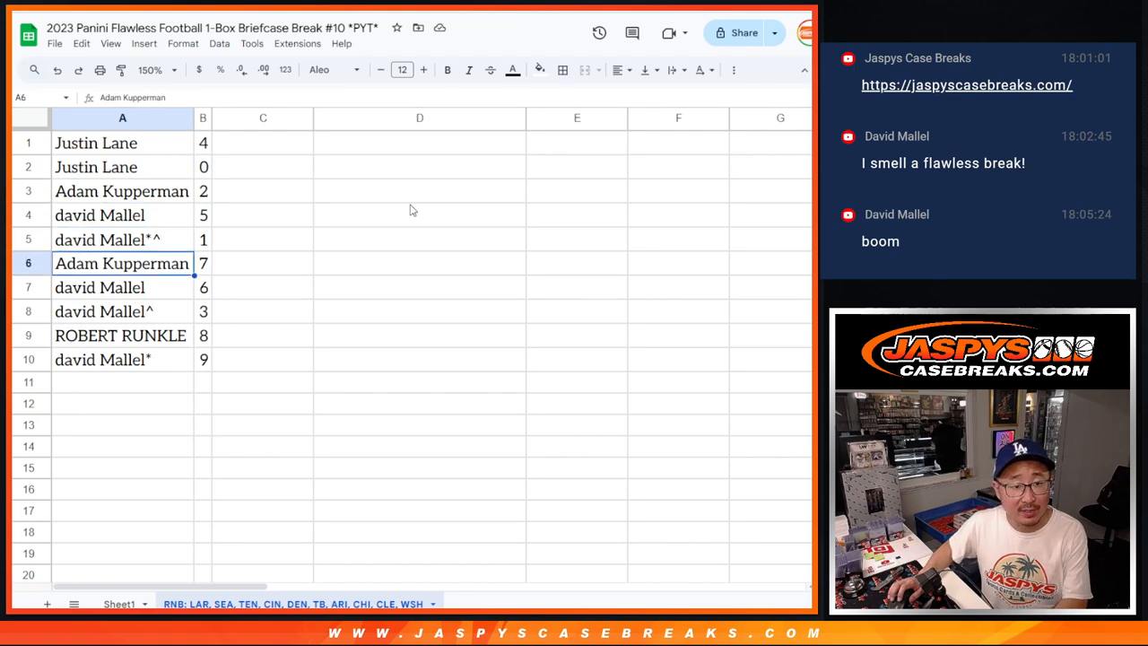
pyautogui.click(104, 312)
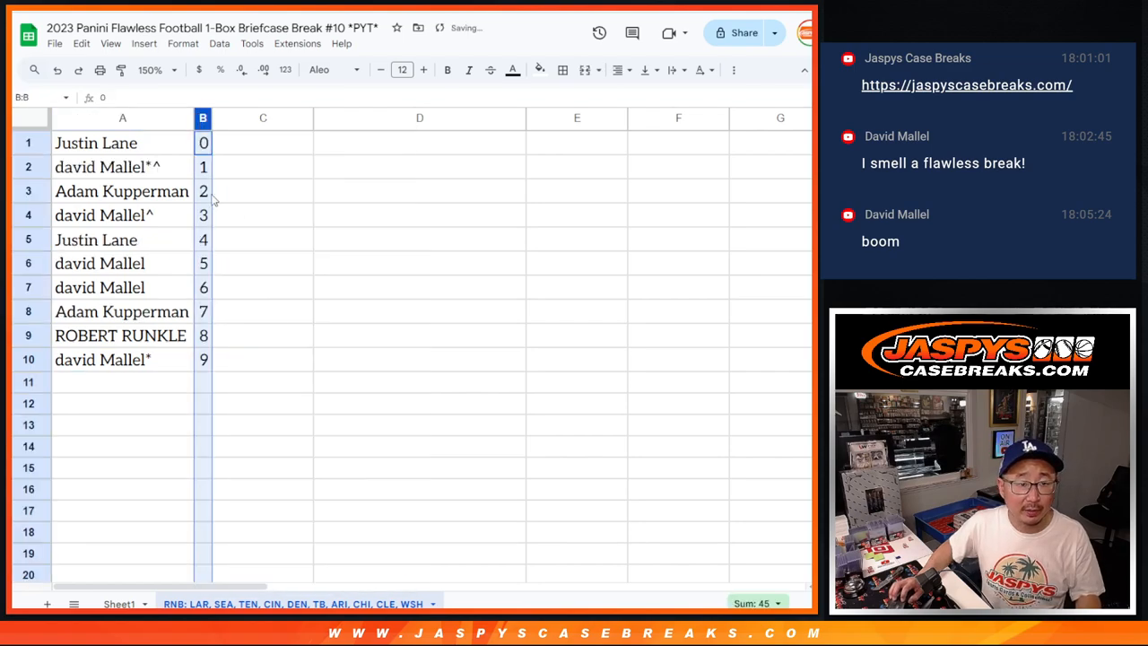
pyautogui.click(621, 70)
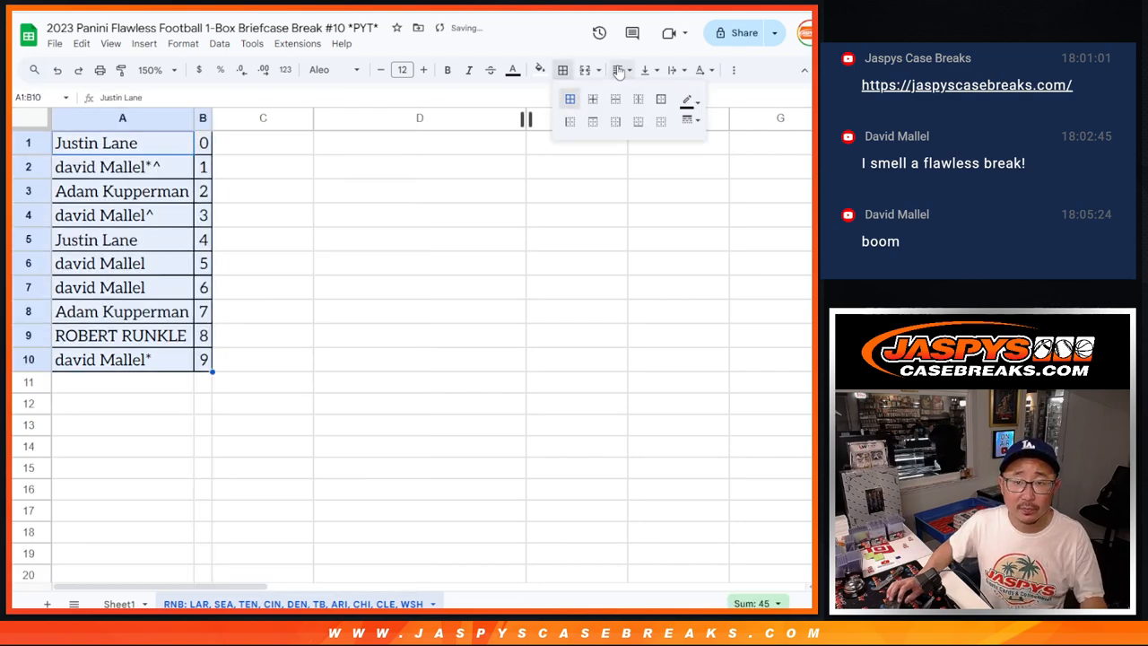